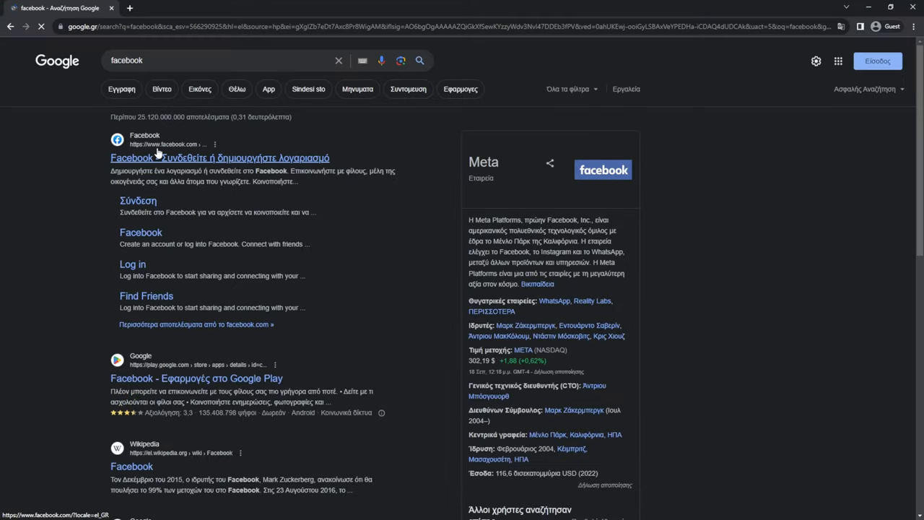
- Browse through the File Explorer contents, scrolling down the listing and back
{"action": "left_click", "coordinate": [219, 158]}
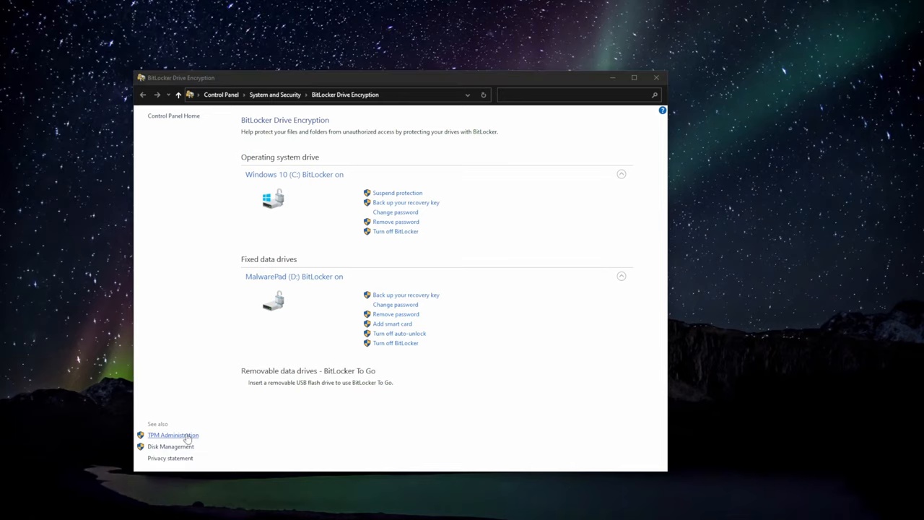
{"action": "mouse_move", "coordinate": [202, 391]}
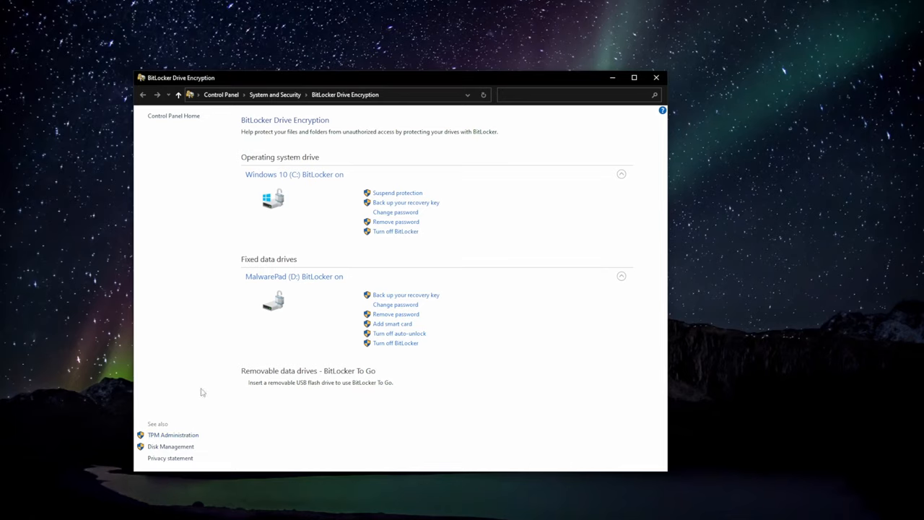
{"action": "left_click", "coordinate": [621, 276]}
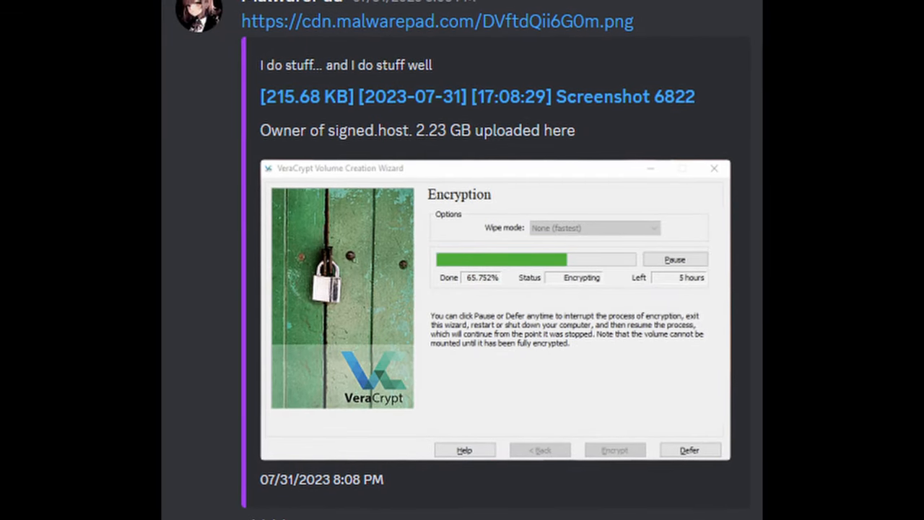
{"action": "scroll", "scroll_direction": "down", "scroll_amount": 3}
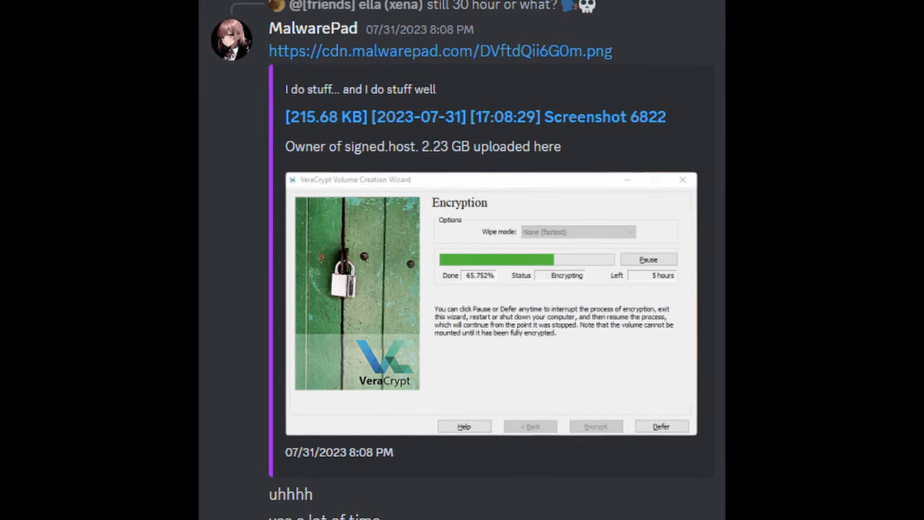
{"action": "scroll", "scroll_direction": "down", "scroll_amount": 3}
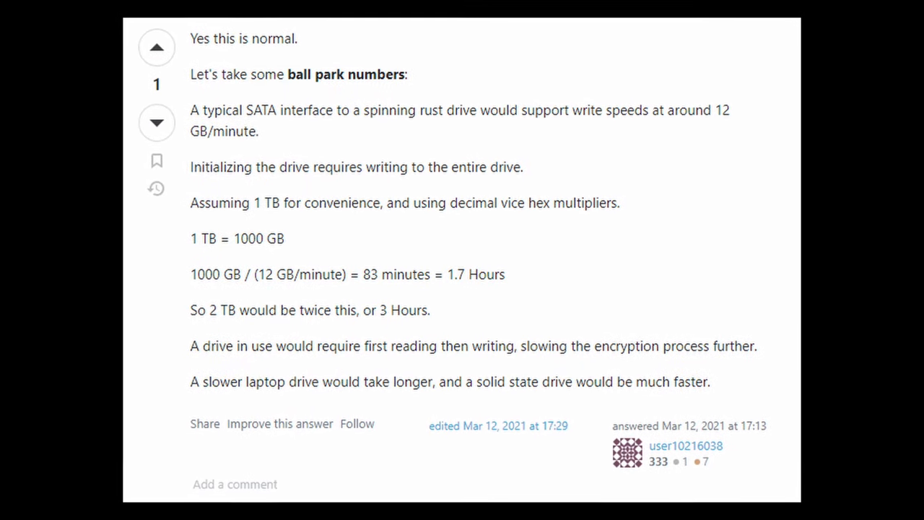
{"action": "scroll", "scroll_direction": "up", "scroll_amount": 3}
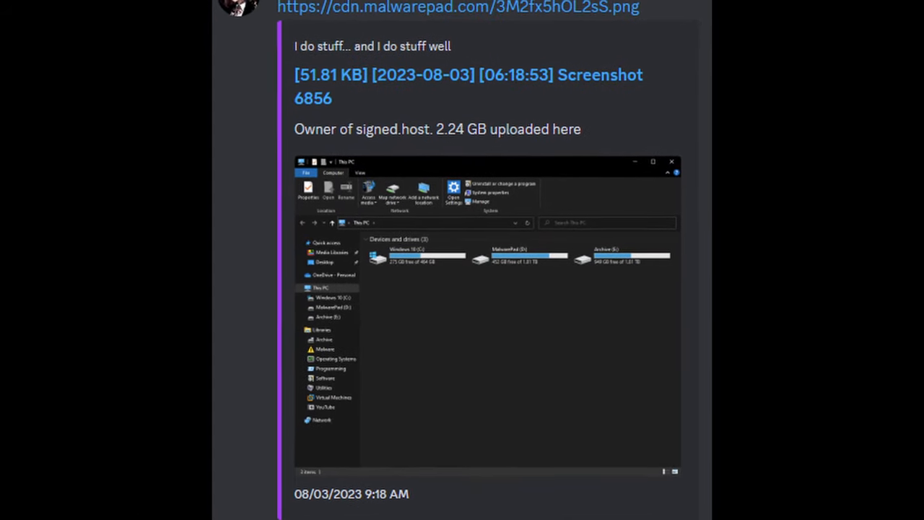
{"action": "scroll", "scroll_direction": "down", "scroll_amount": 3}
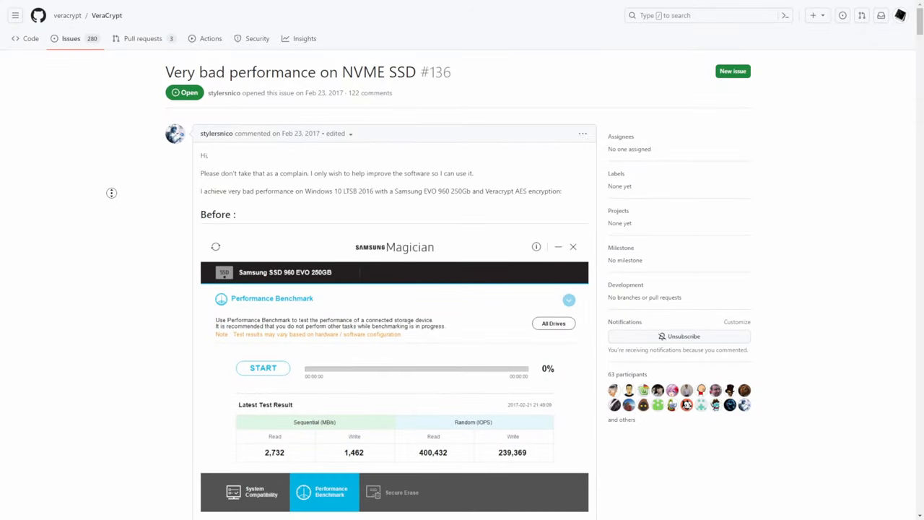
{"action": "scroll", "scroll_direction": "down", "scroll_amount": 3}
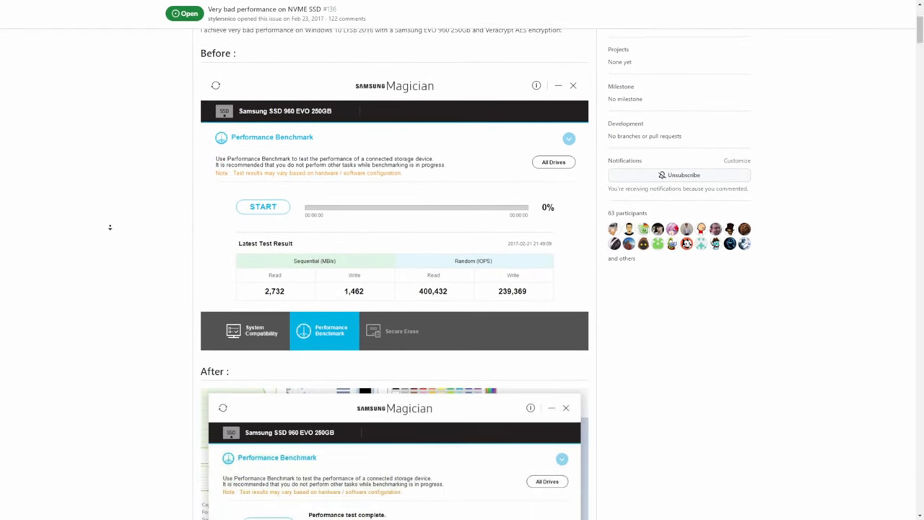
{"action": "scroll", "scroll_direction": "down", "scroll_amount": 3}
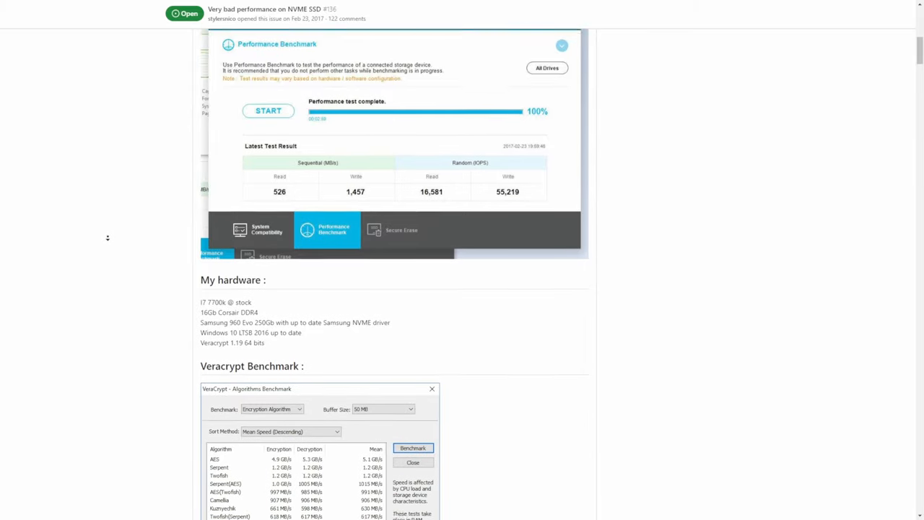
{"action": "scroll", "scroll_direction": "down", "scroll_amount": 3}
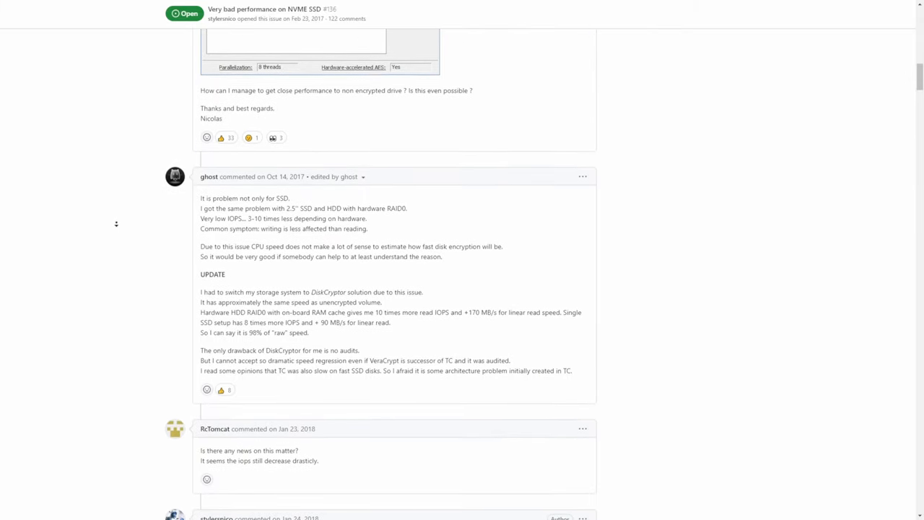
{"action": "scroll", "scroll_direction": "down", "scroll_amount": 3}
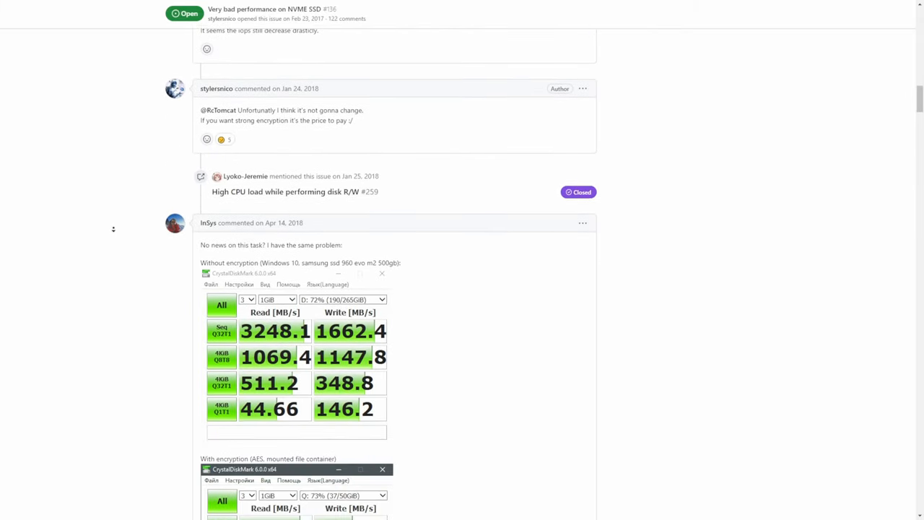
{"action": "scroll", "scroll_direction": "down", "scroll_amount": 3}
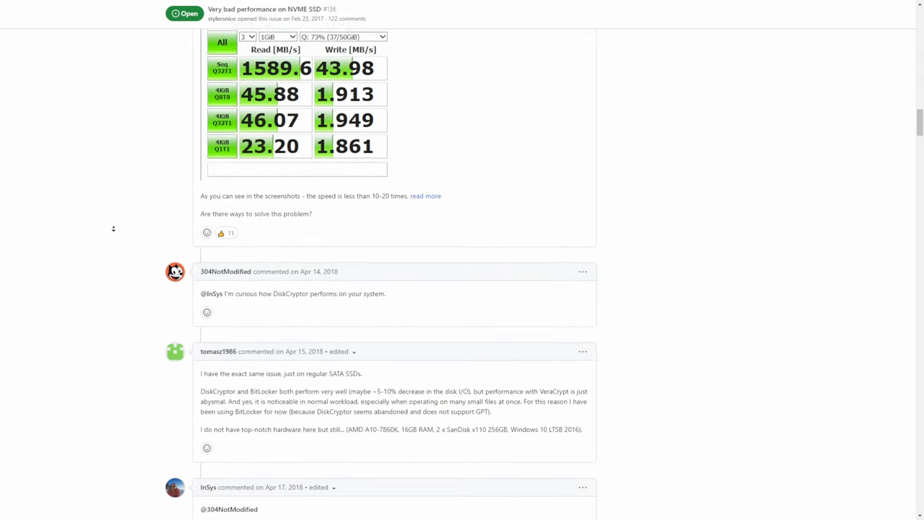
{"action": "scroll", "scroll_direction": "down", "scroll_amount": 3}
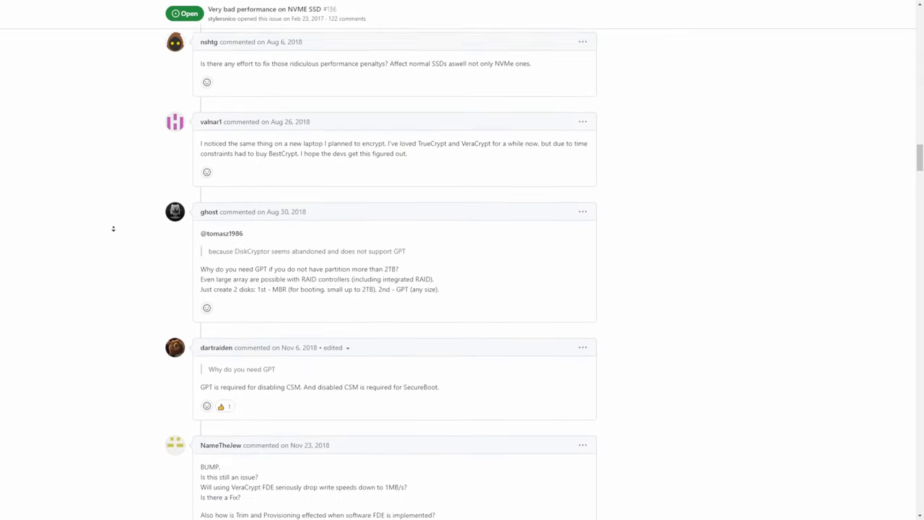
{"action": "scroll", "scroll_direction": "down", "scroll_amount": 3}
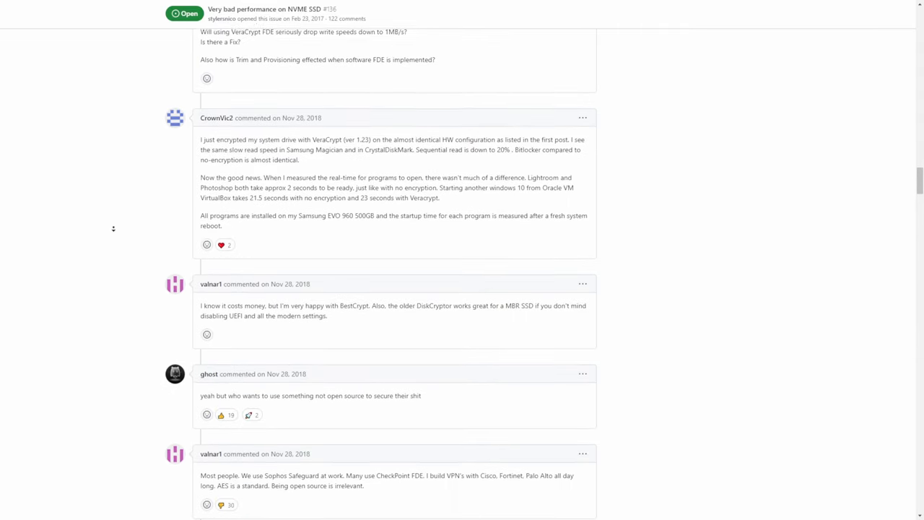
{"action": "scroll", "scroll_direction": "down", "scroll_amount": 3}
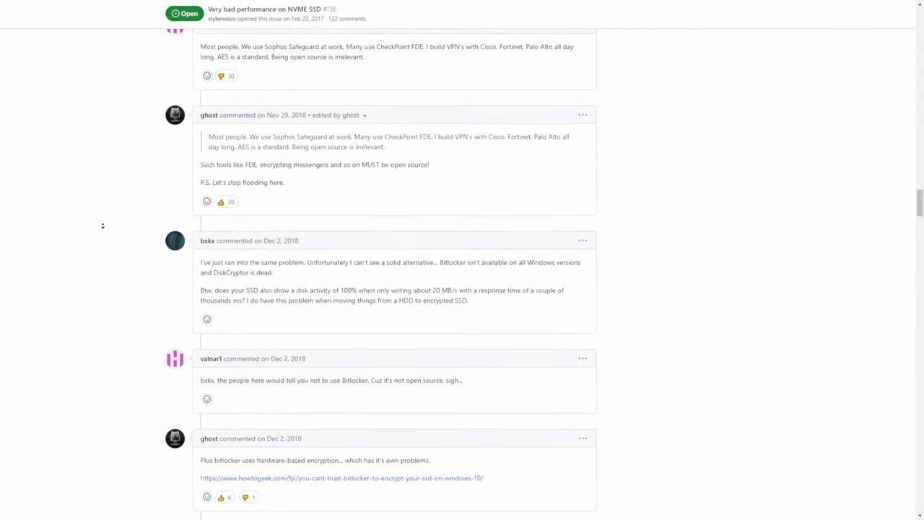
{"action": "scroll", "scroll_direction": "up", "scroll_amount": 3}
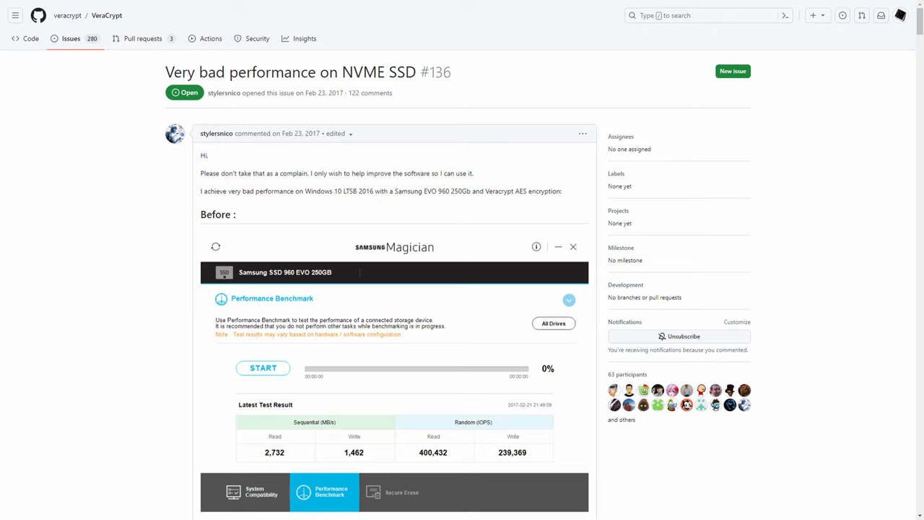
- Search Windows for 'bitlocker' so Manage BitLocker appears as the best match
{"action": "left_click", "coordinate": [71, 38]}
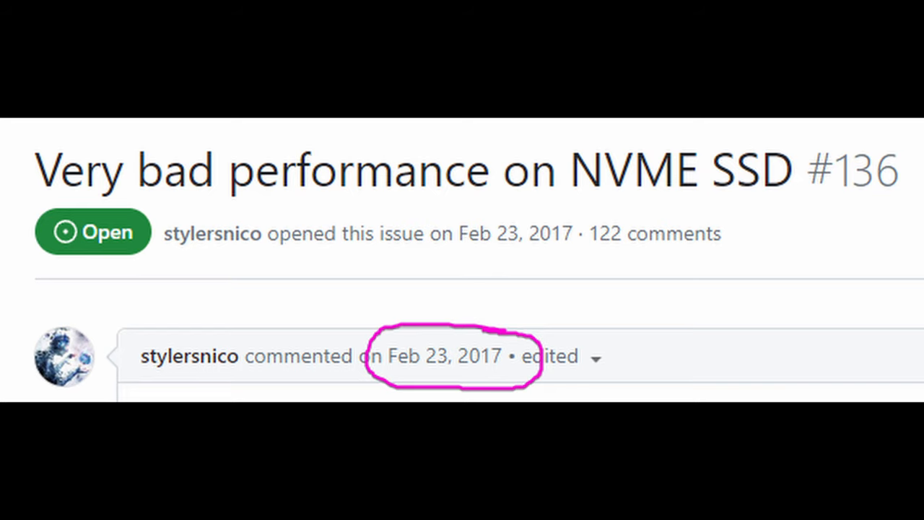
{"action": "scroll", "scroll_direction": "down", "scroll_amount": 3}
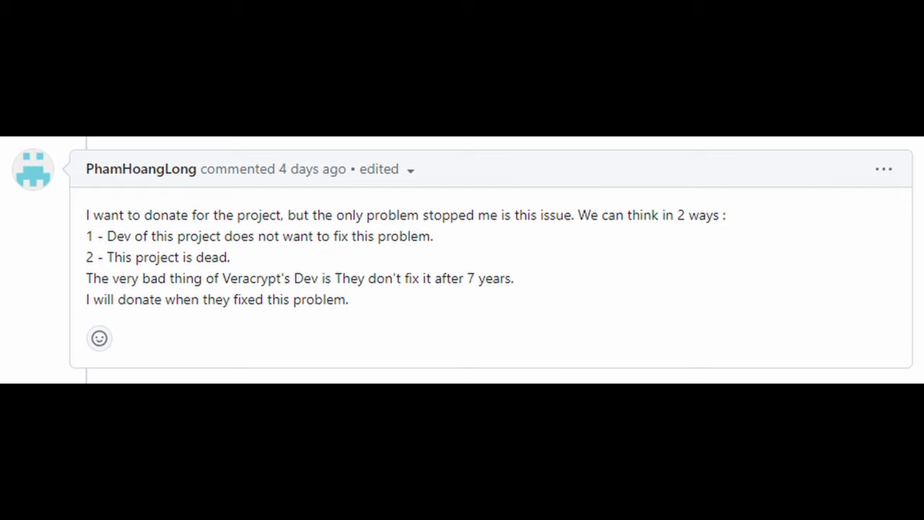
{"action": "scroll", "scroll_direction": "down", "scroll_amount": 3}
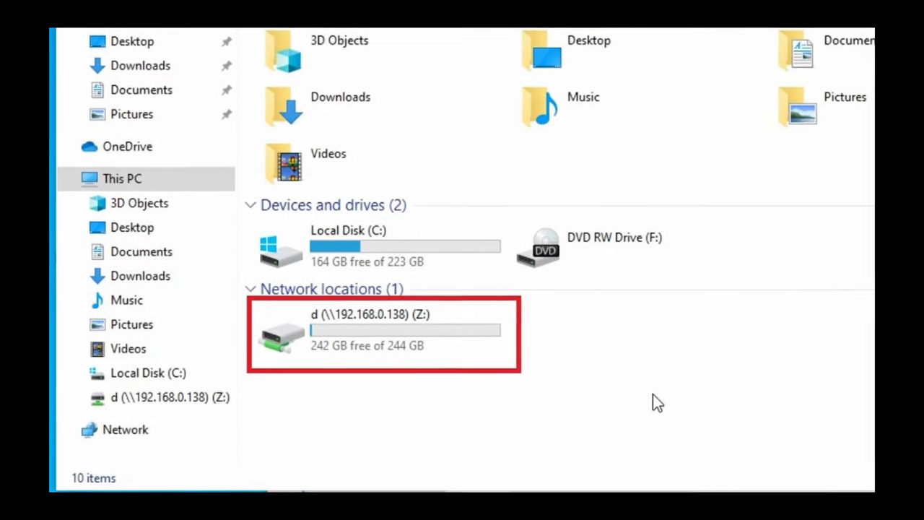
{"action": "type", "text": "bitlocker"}
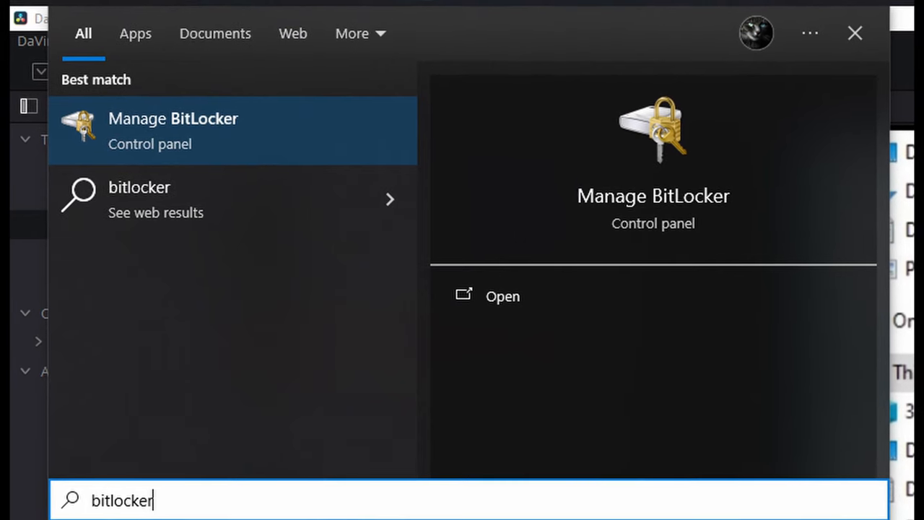